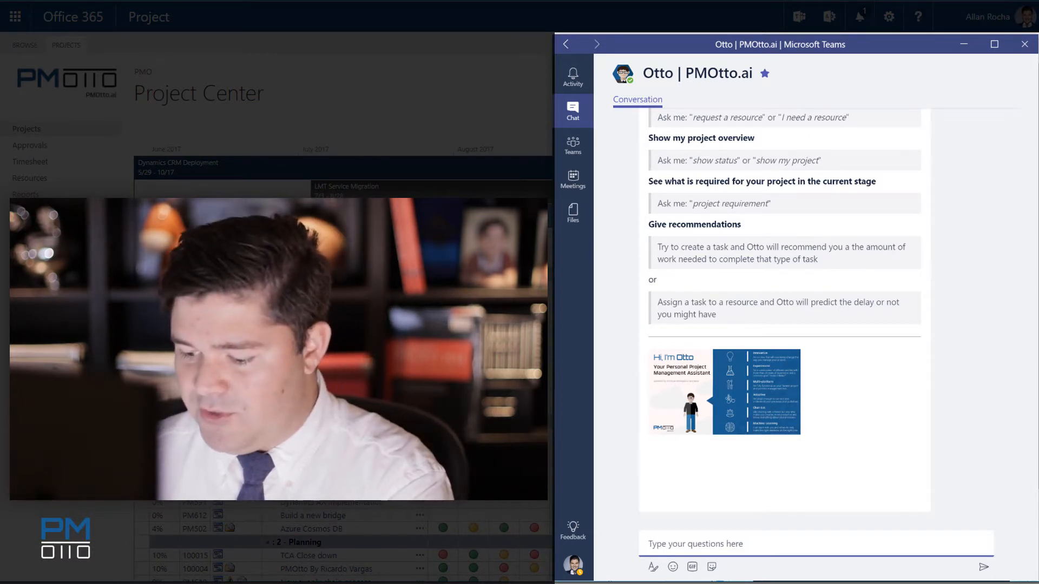
Ask the Otto bot to show projects, search 'china', and pick New manufactory in China
text(show my)
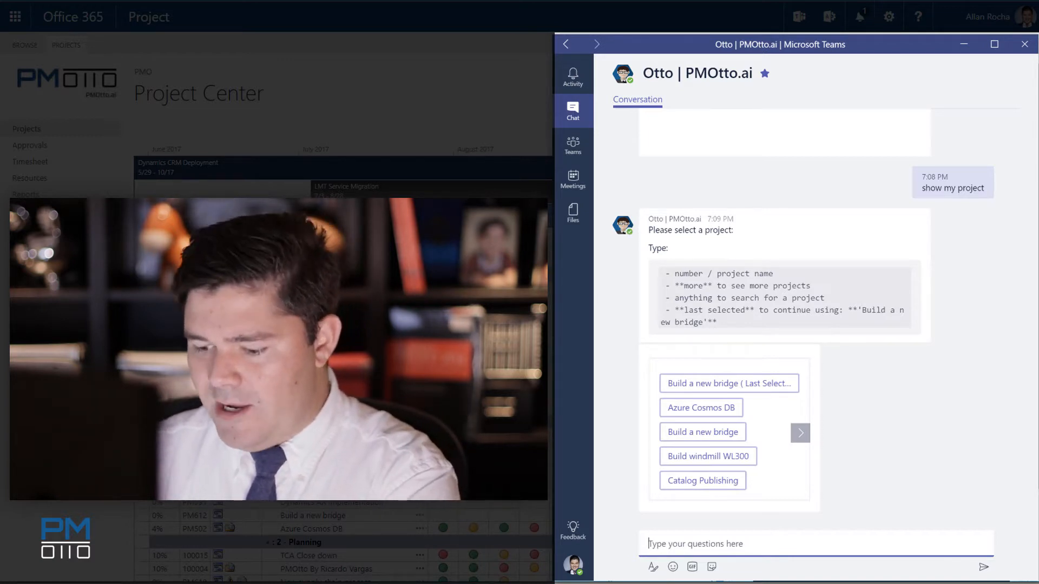
text(china)
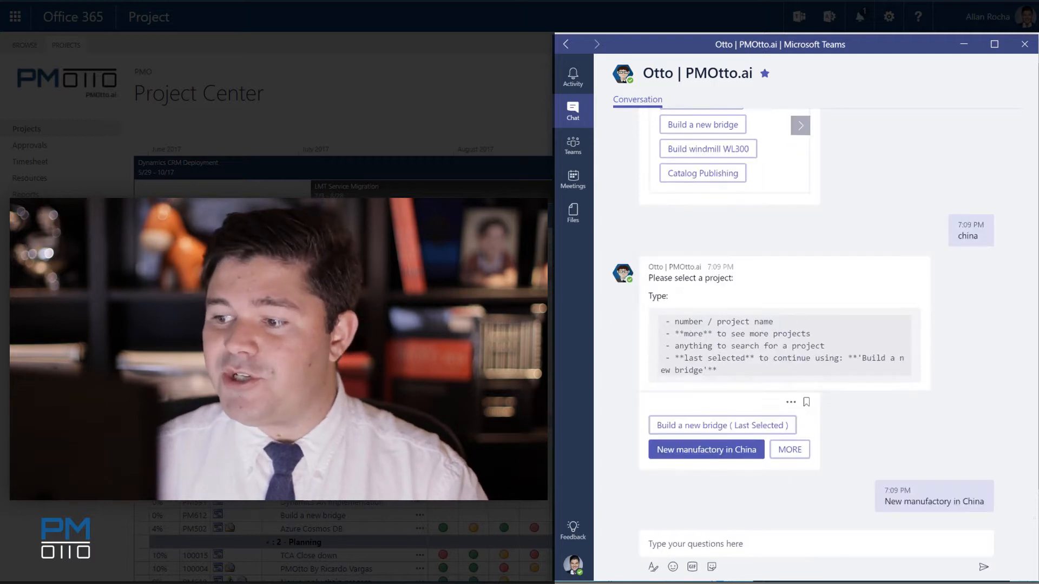
click(706, 449)
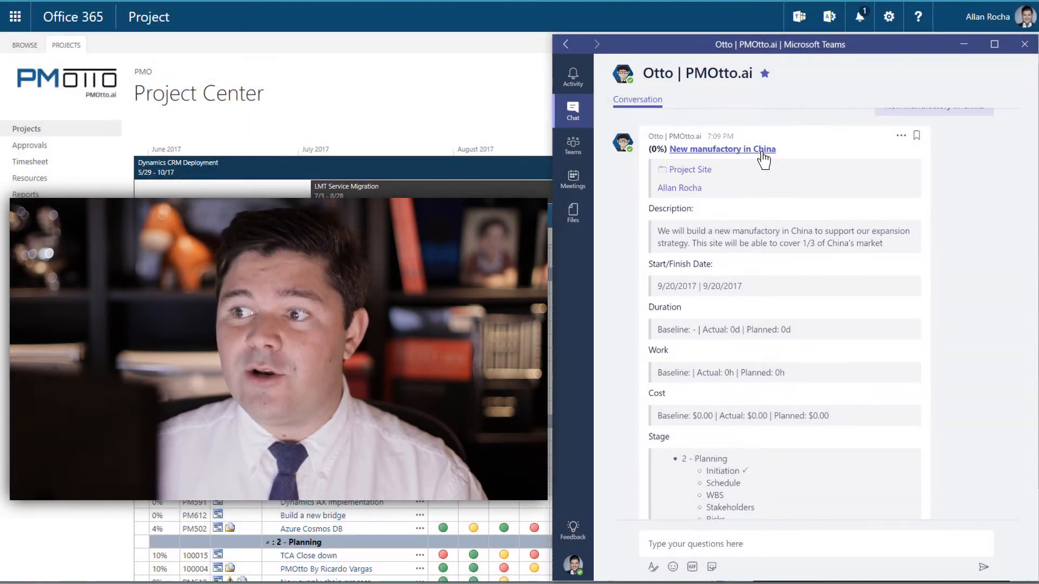
Open the New manufactory in China project in Project Online to its Workflow Stage Status page
click(722, 149)
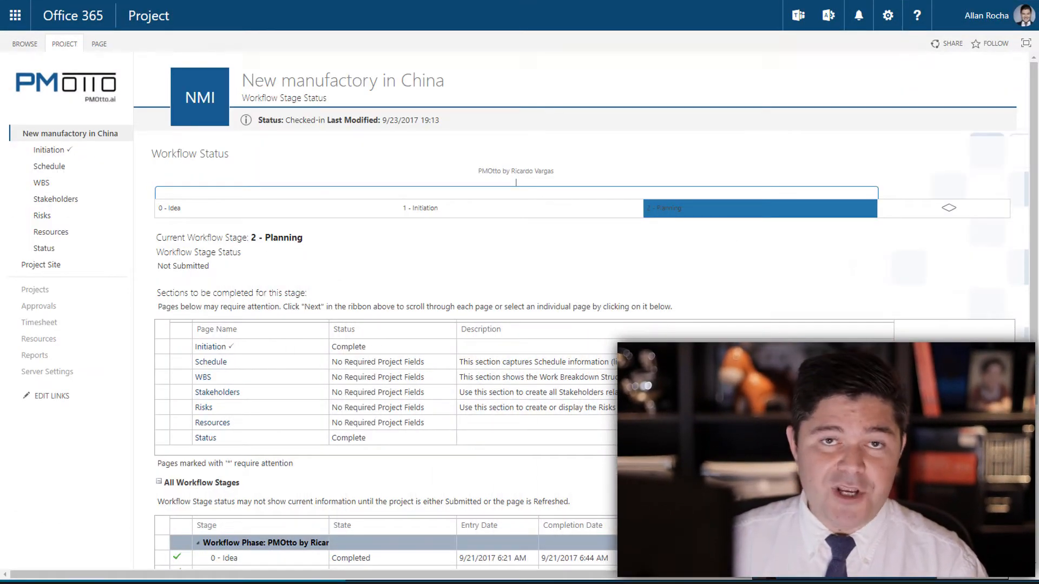
click(49, 151)
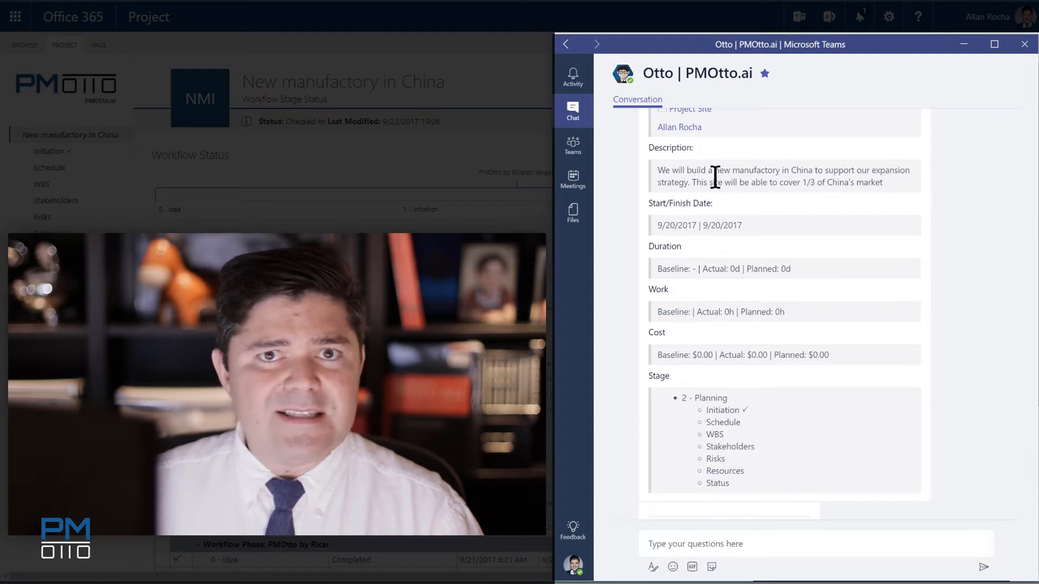
mouse_move(760, 315)
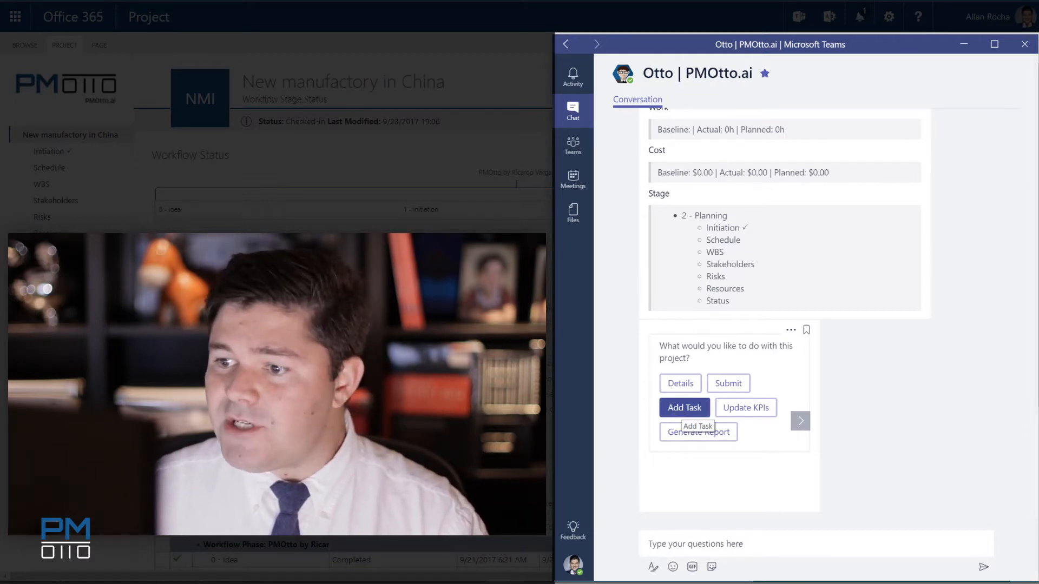
Add a task named 'Elaborate risk analysis document' starting next week via the bot
click(684, 408)
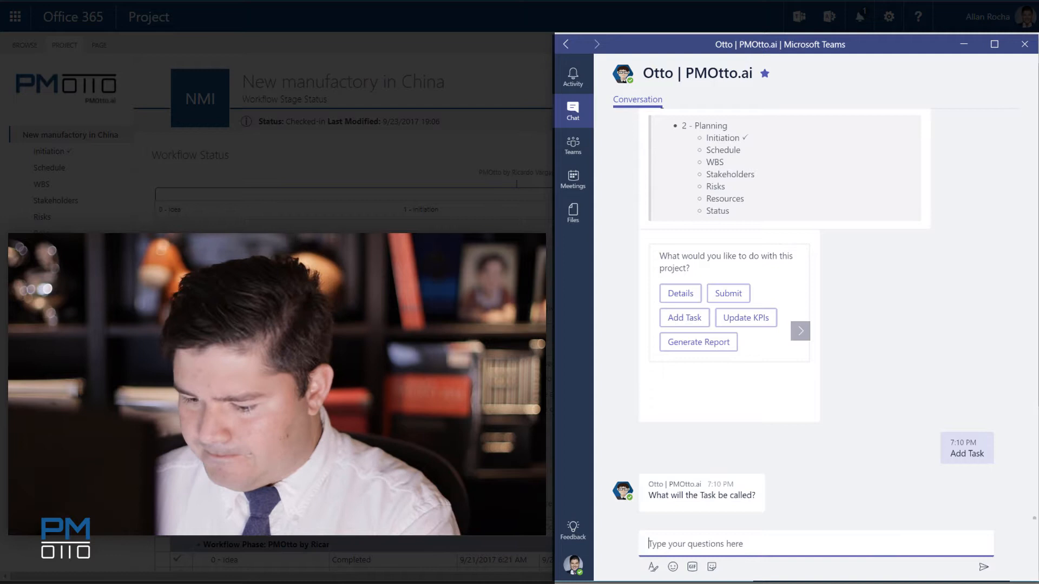
text(Elaborate risk)
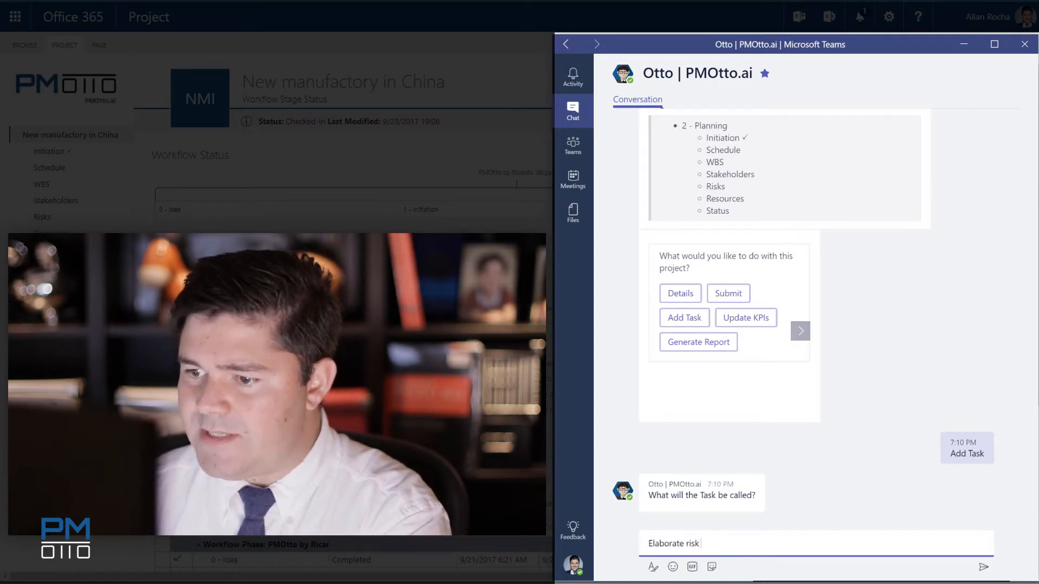
text(analysis d)
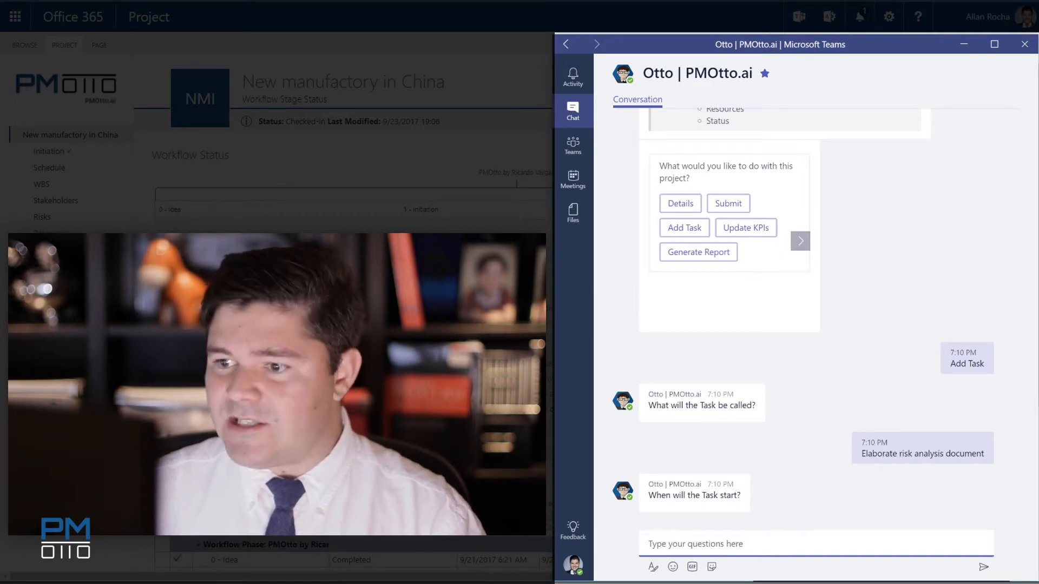
text(next)
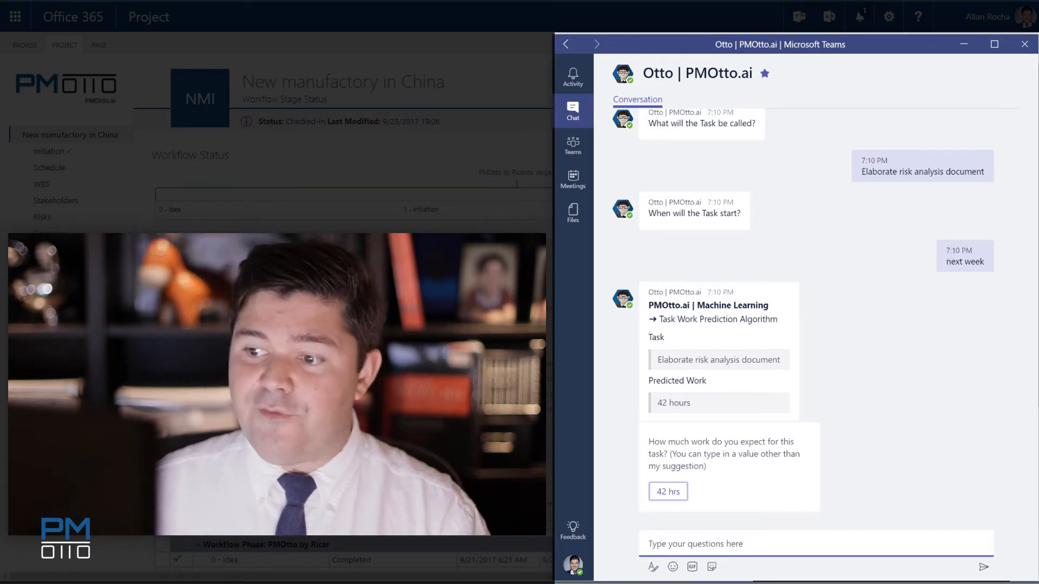
click(666, 491)
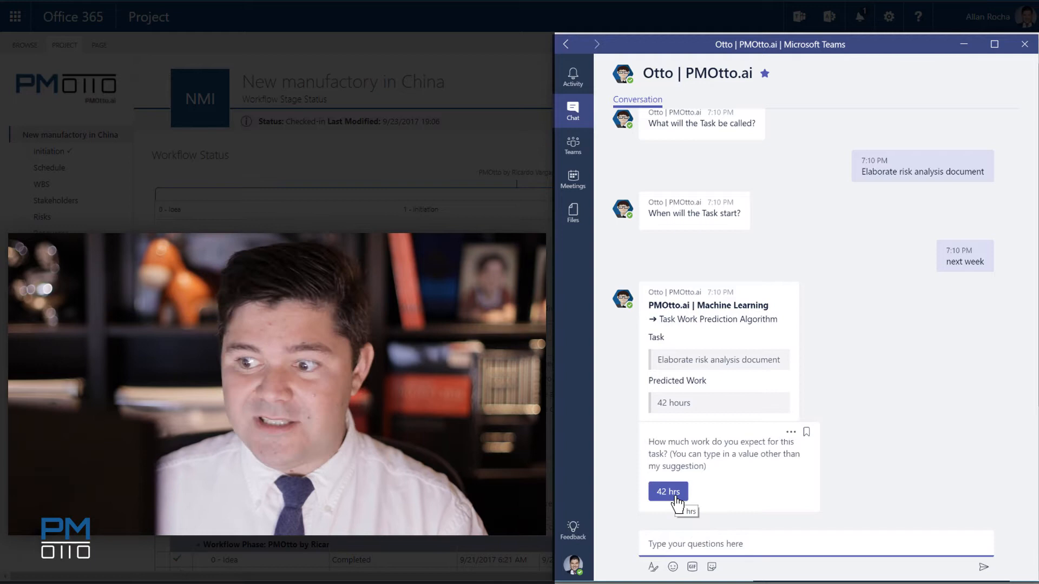
click(667, 492)
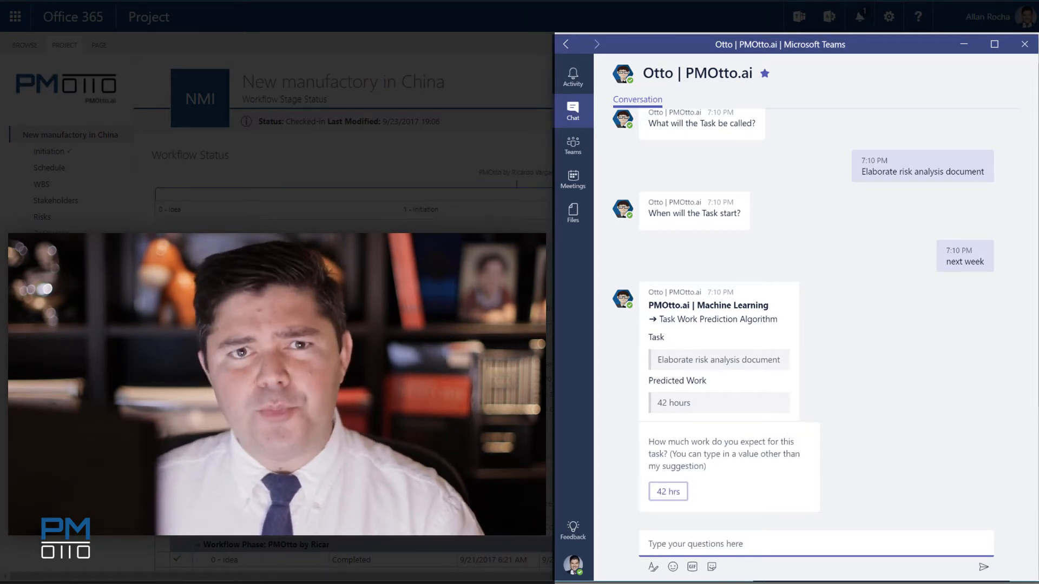
text(40 hou)
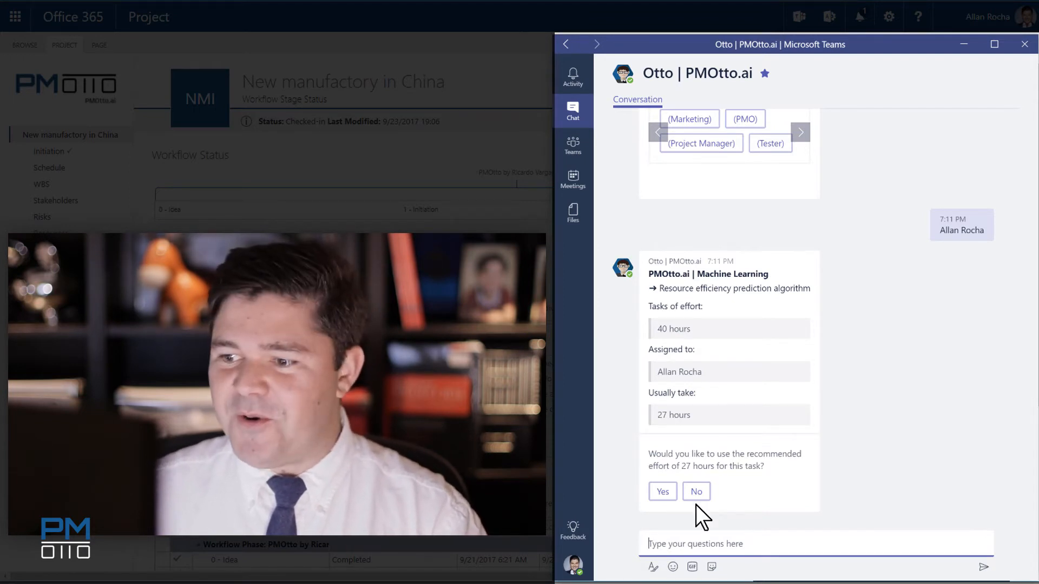
Accept the 27-hour recommendation for the risk analysis task and agree to add another
click(661, 491)
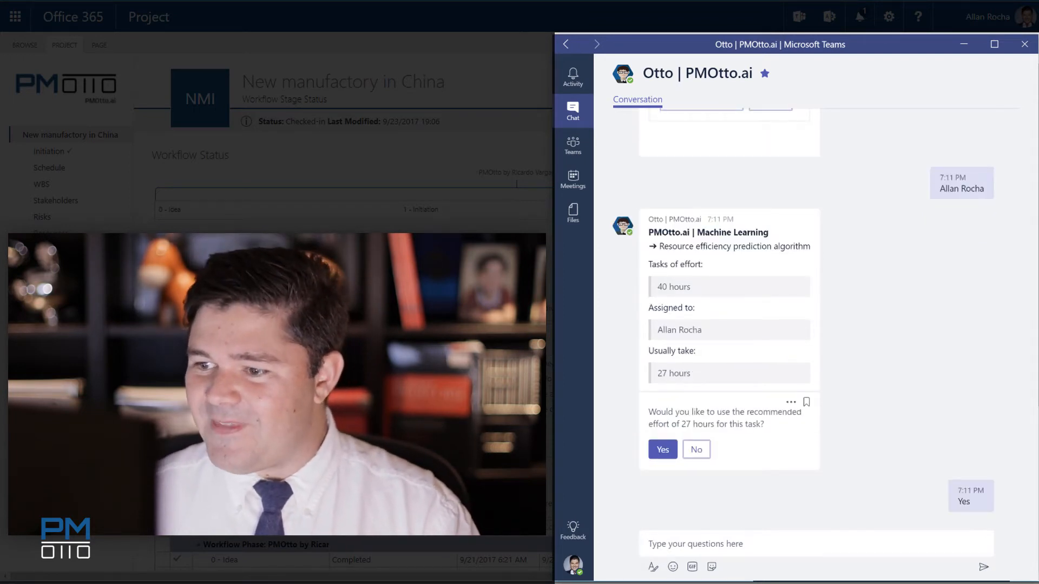
click(662, 449)
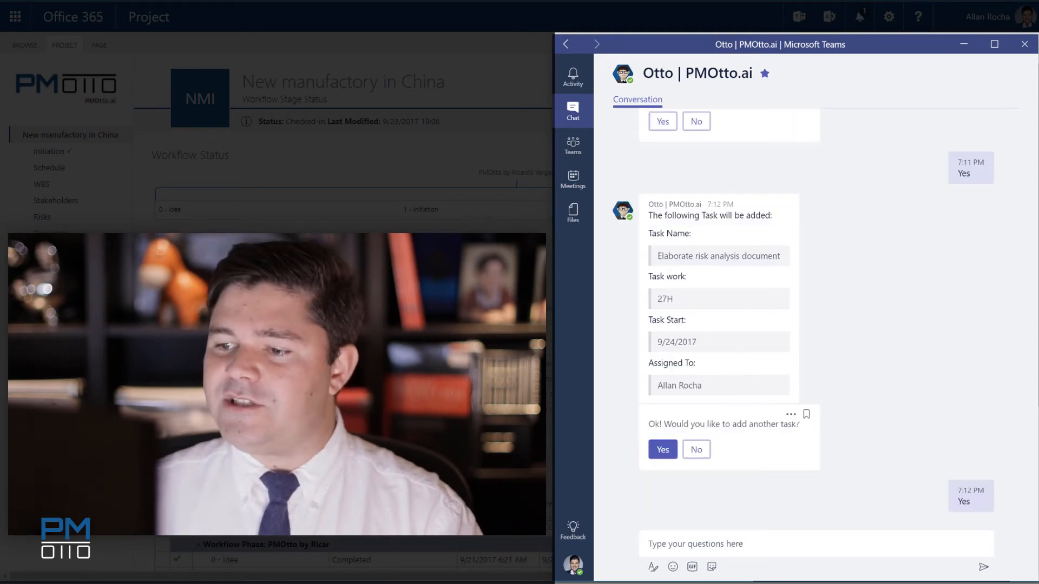
Add 'Prepare project kick-off meeting' as a 0-hour milestone starting tomorrow, then decline more tasks
click(661, 449)
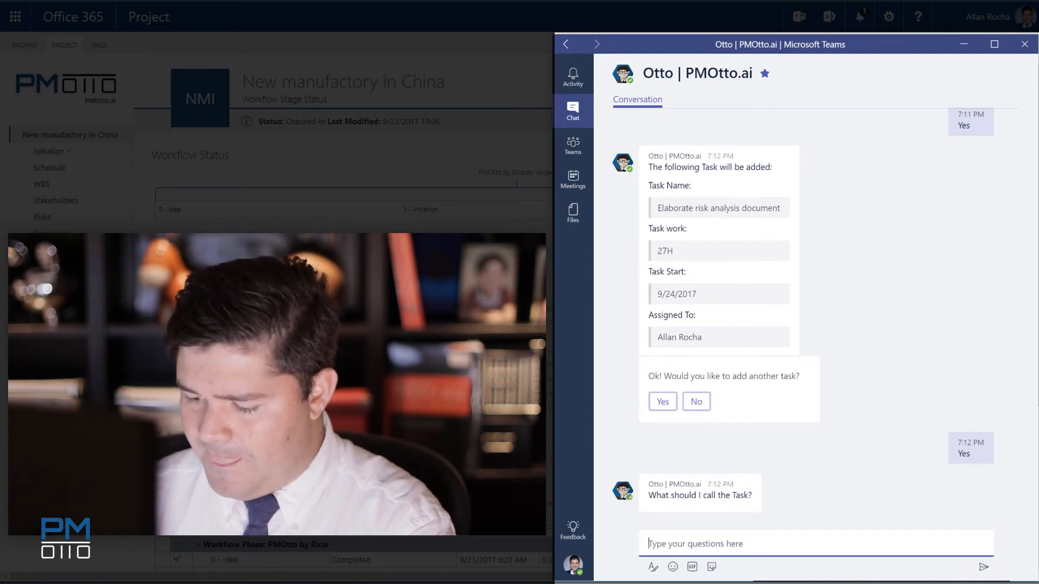
text(Prepare)
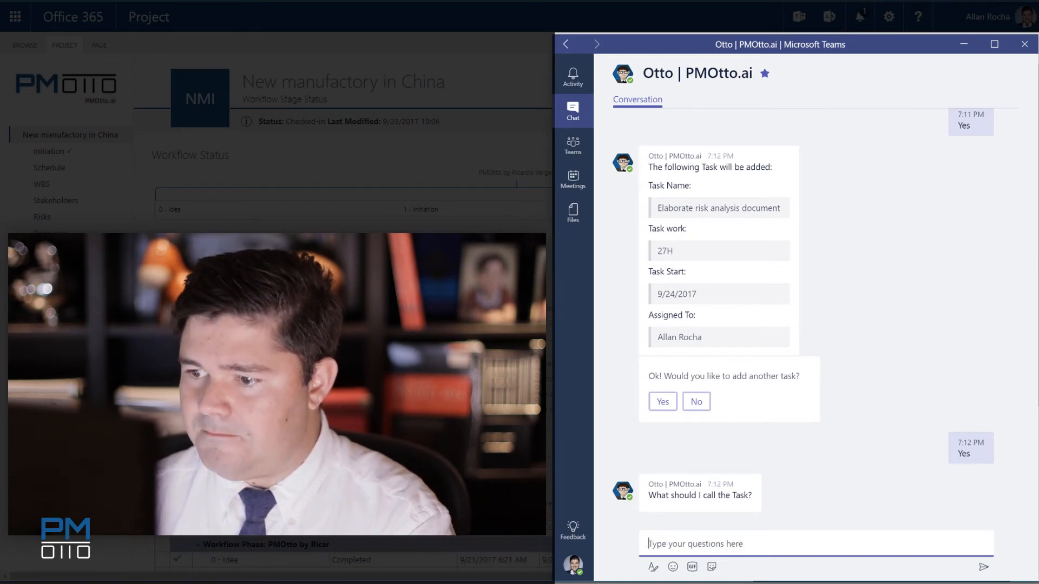
text(Prepare project kick-off meeting)
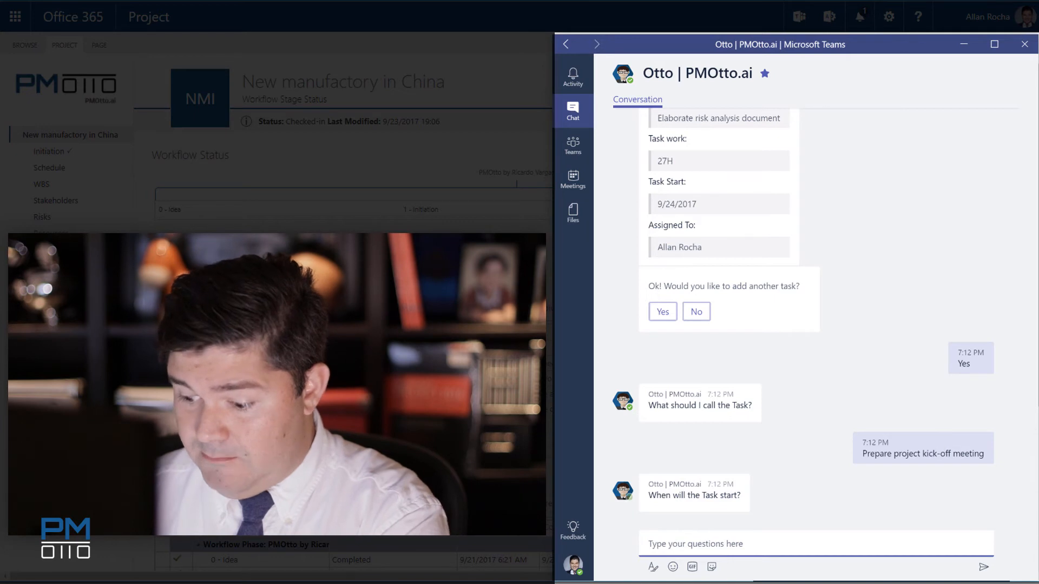
text(tomorr)
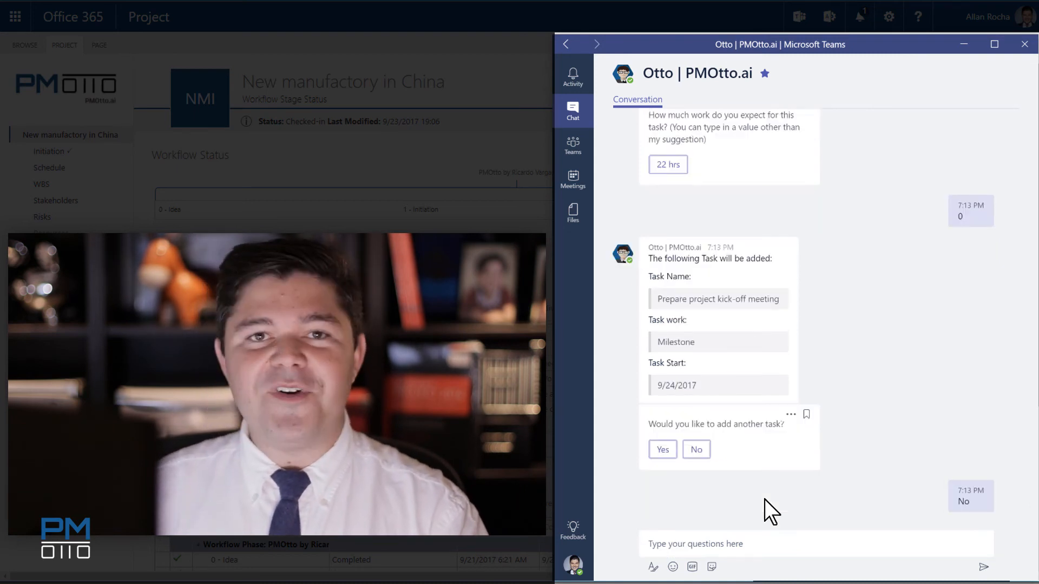
click(695, 450)
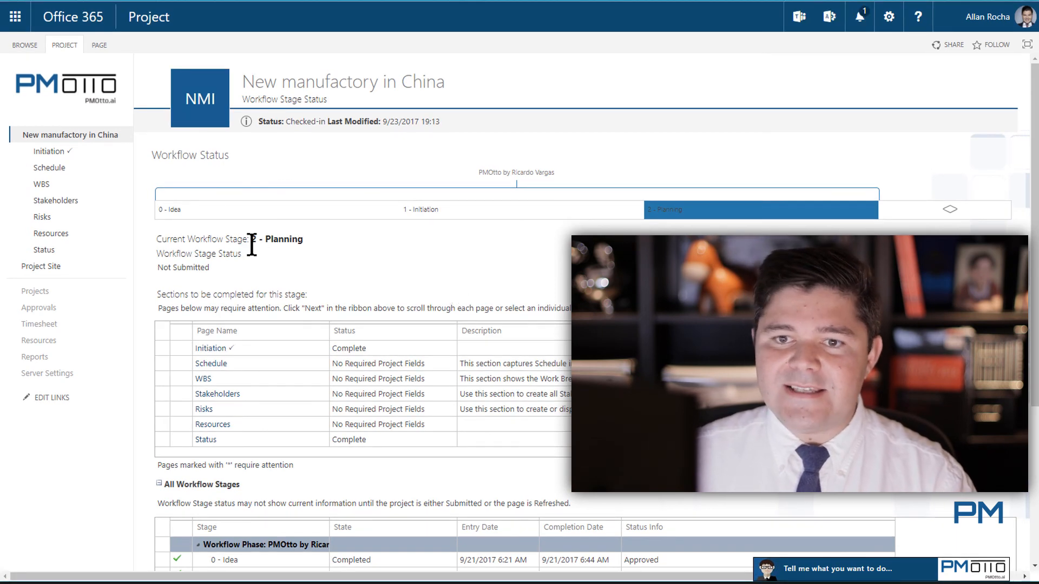
Show the Schedule page with both new tasks and the Gantt chart
click(49, 167)
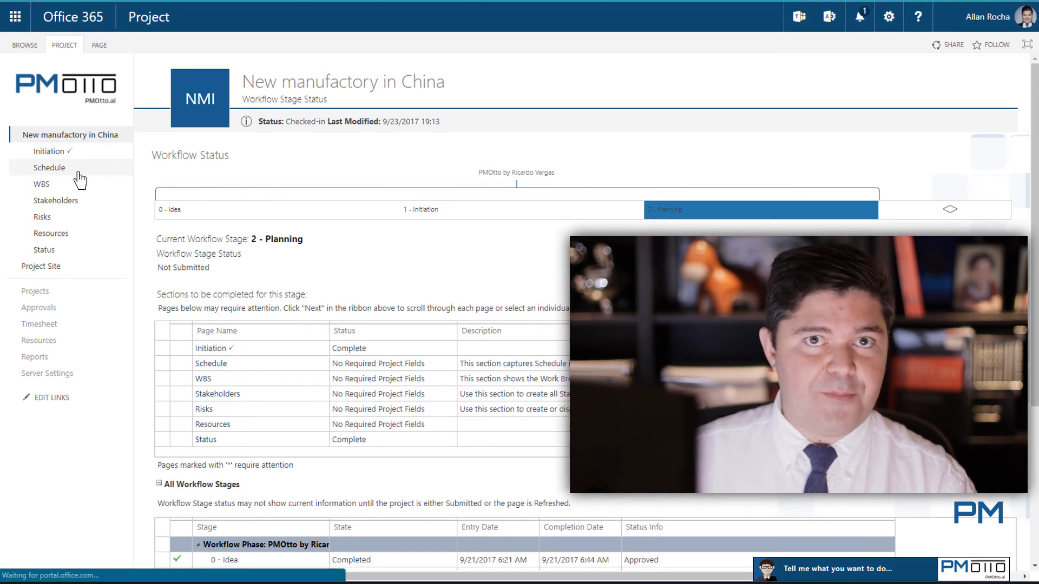
click(50, 168)
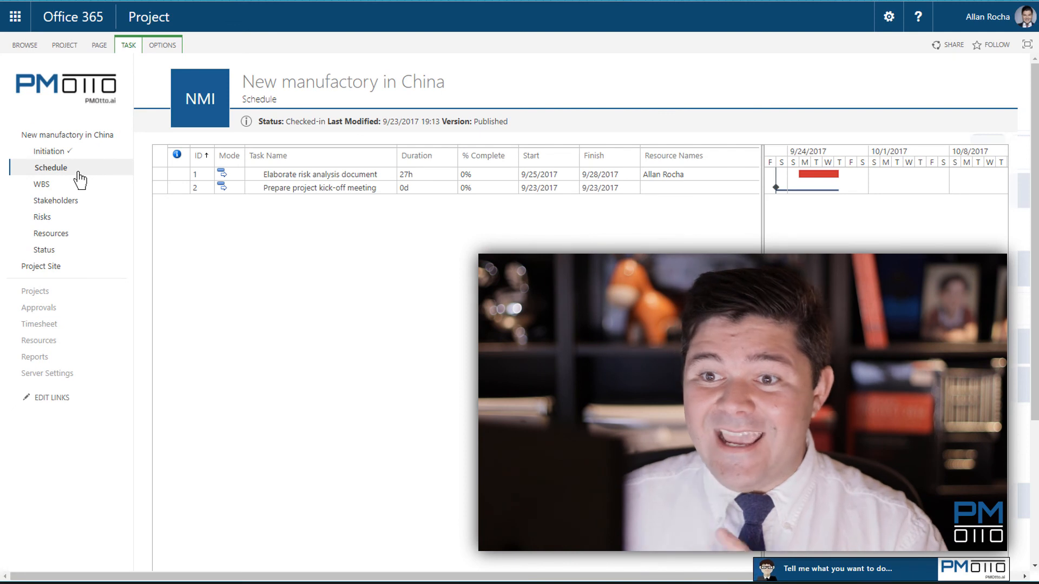